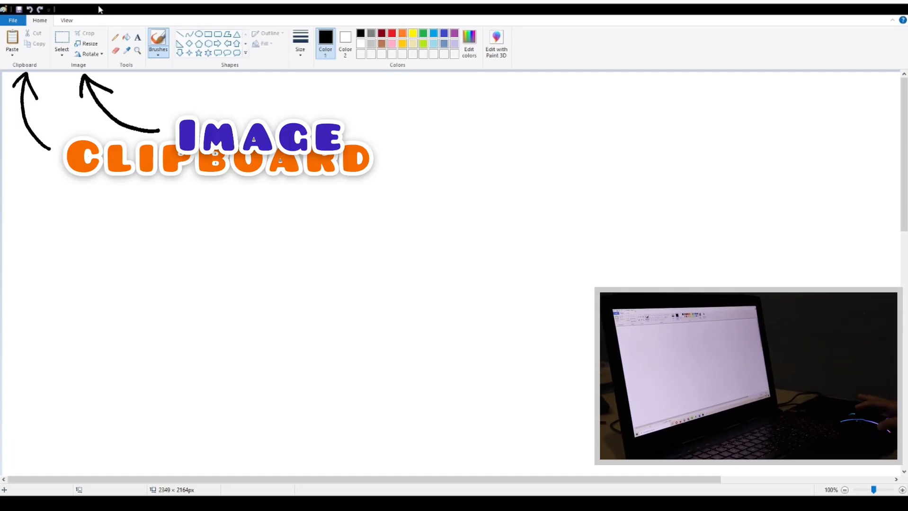
# Draw a large oval head and a narrow oval handle below it, erasing the overlap where they meet.
pyautogui.click(158, 41)
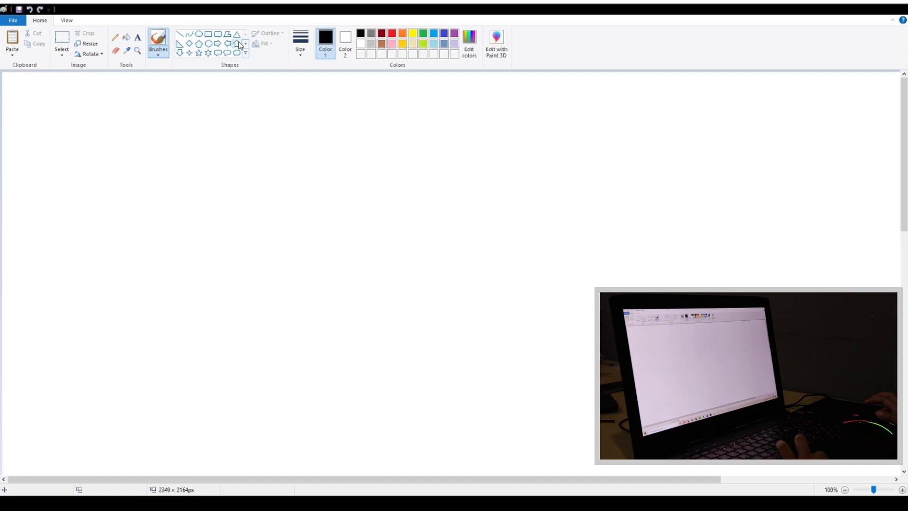
pyautogui.moveTo(333, 107); pyautogui.dragTo(432, 279)
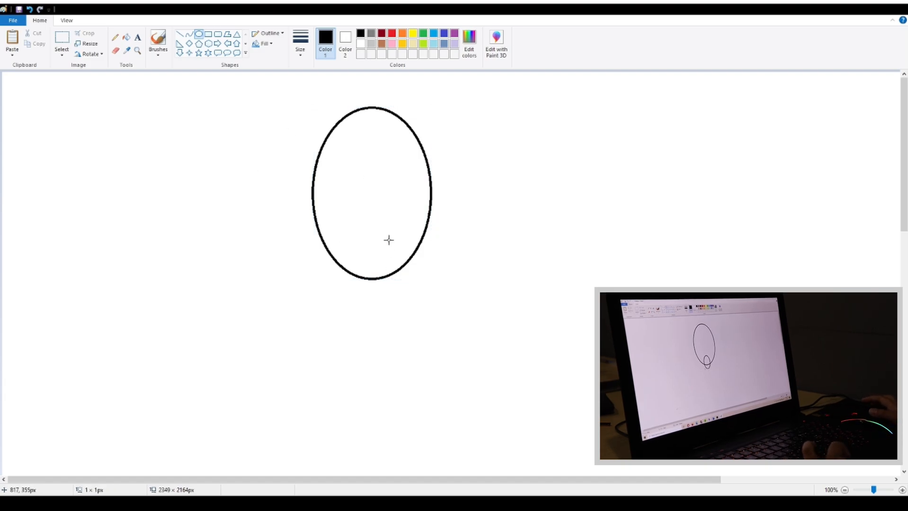
pyautogui.moveTo(369, 241); pyautogui.dragTo(370, 405)
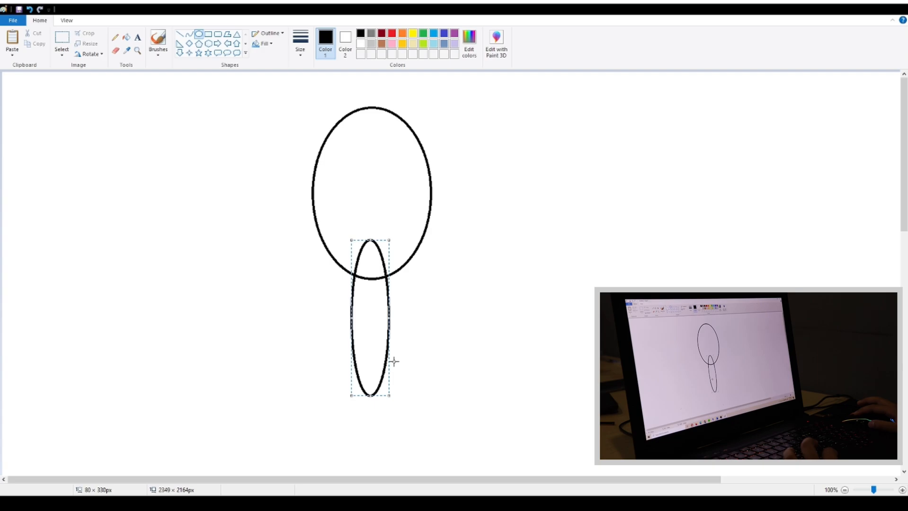
pyautogui.moveTo(370, 315); pyautogui.dragTo(371, 323)
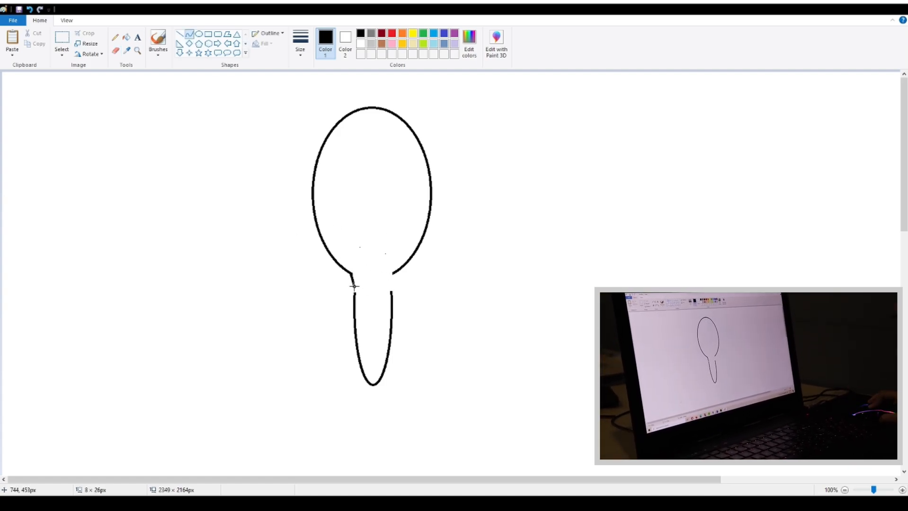
# Draw the collar notches joining head to handle and a curved band across the head's top.
pyautogui.moveTo(353, 287); pyautogui.dragTo(345, 284)
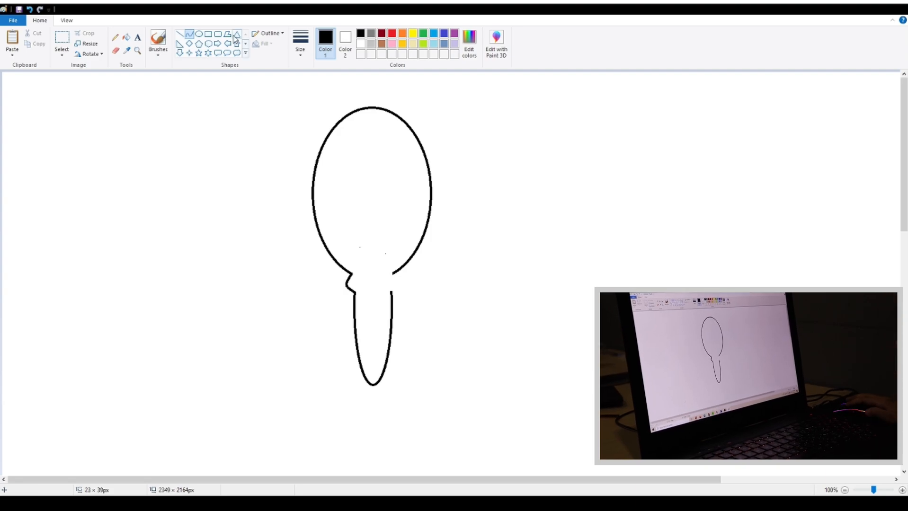
pyautogui.moveTo(392, 275)
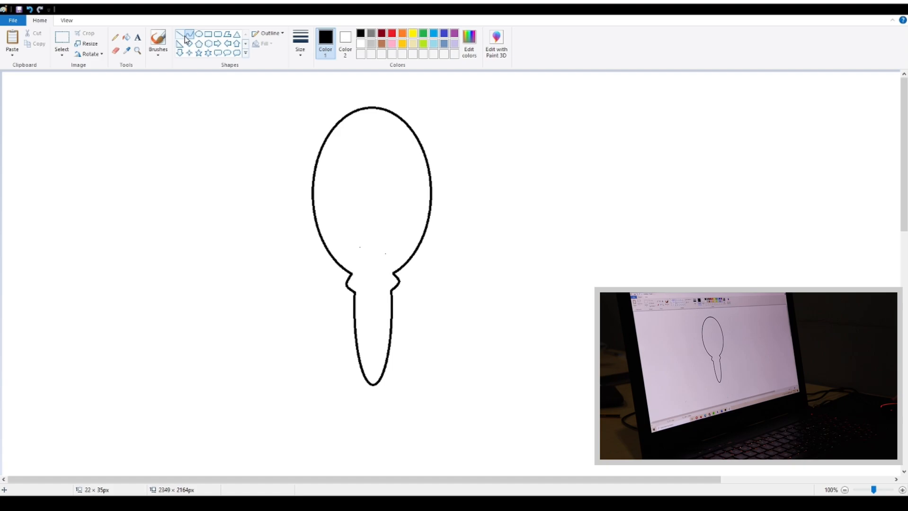
pyautogui.moveTo(327, 143); pyautogui.dragTo(417, 143)
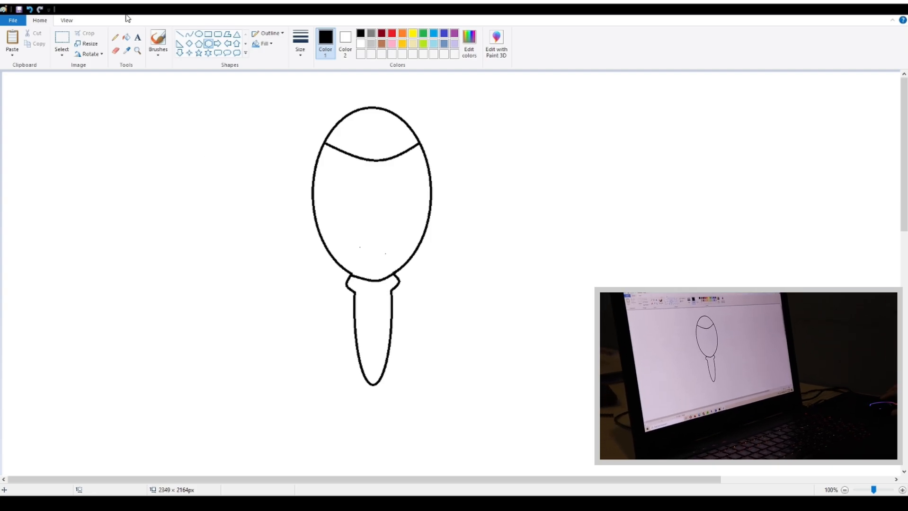
pyautogui.moveTo(350, 290); pyautogui.dragTo(397, 290)
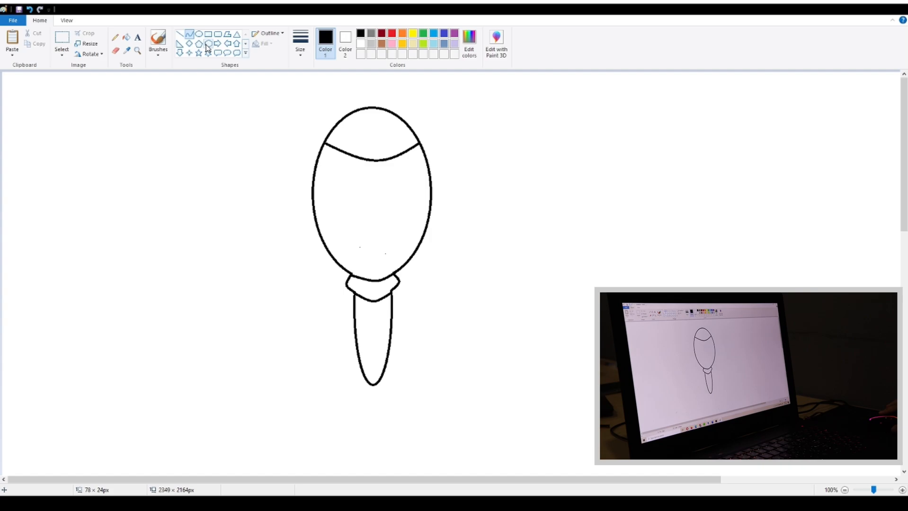
# Add a pointed zigzag middle band, small circles above it, and star-and-circle decorations below.
pyautogui.moveTo(313, 201); pyautogui.dragTo(431, 201)
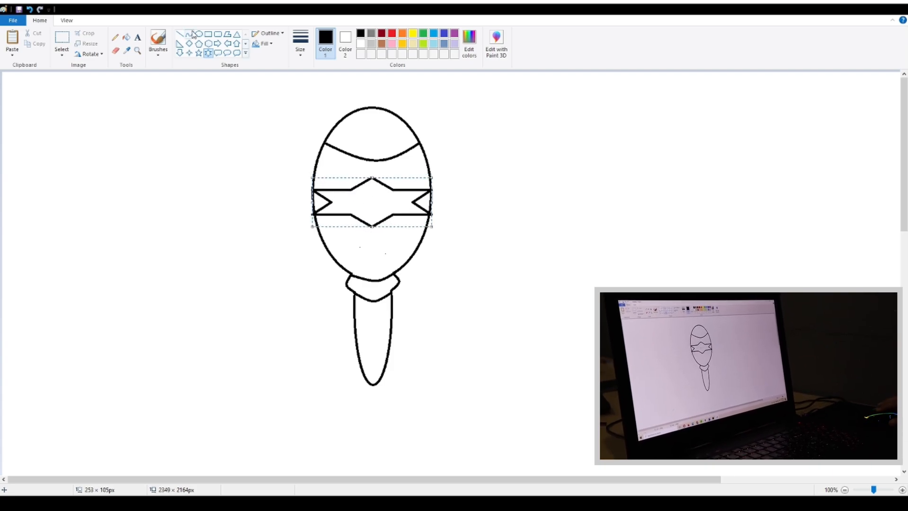
pyautogui.moveTo(328, 165); pyautogui.dragTo(347, 183)
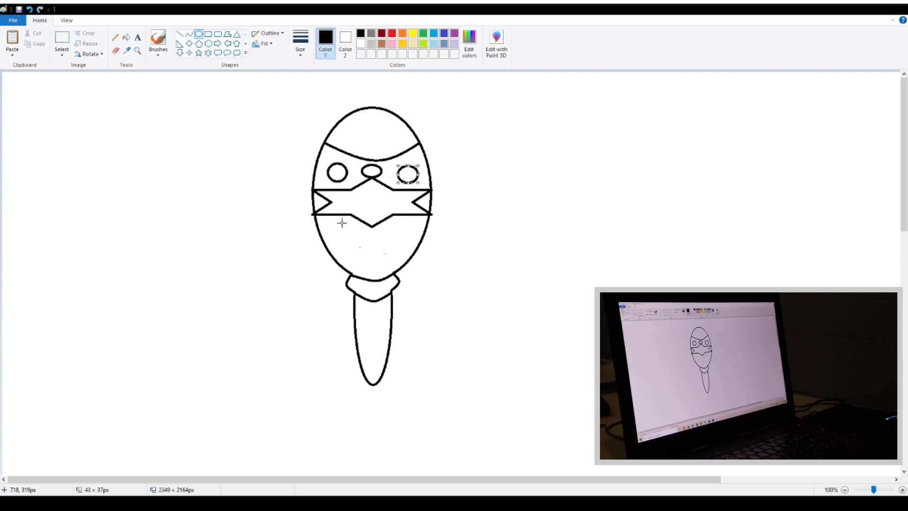
pyautogui.moveTo(361, 241); pyautogui.dragTo(382, 258)
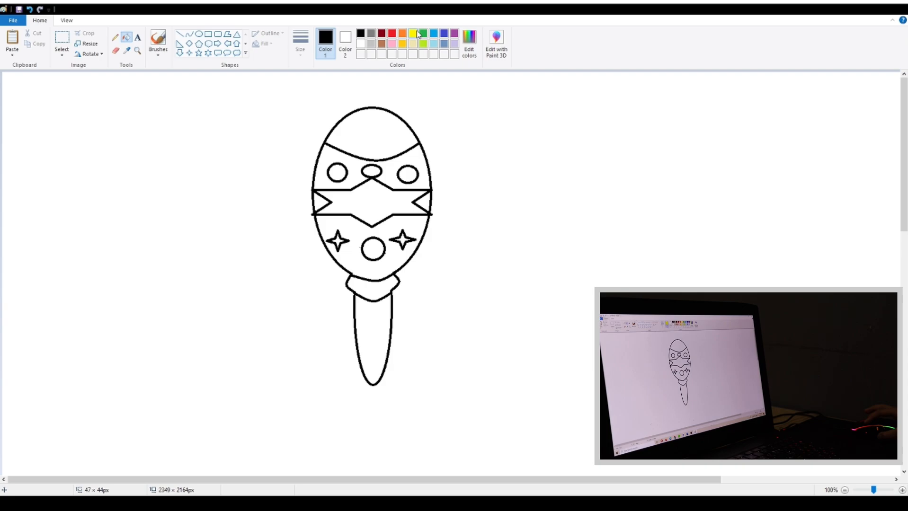
# Fill the maraca regions with colour: red top, yellow dots, brown handle.
pyautogui.click(406, 173)
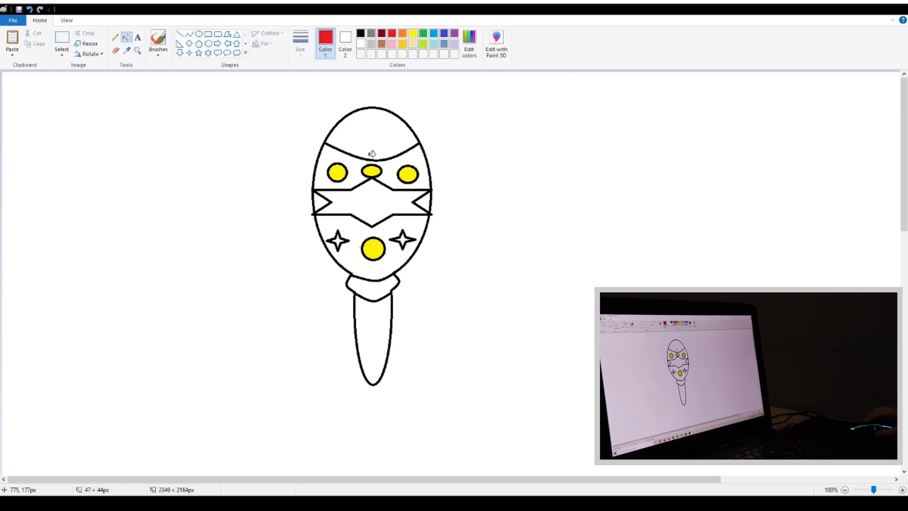
pyautogui.click(372, 133)
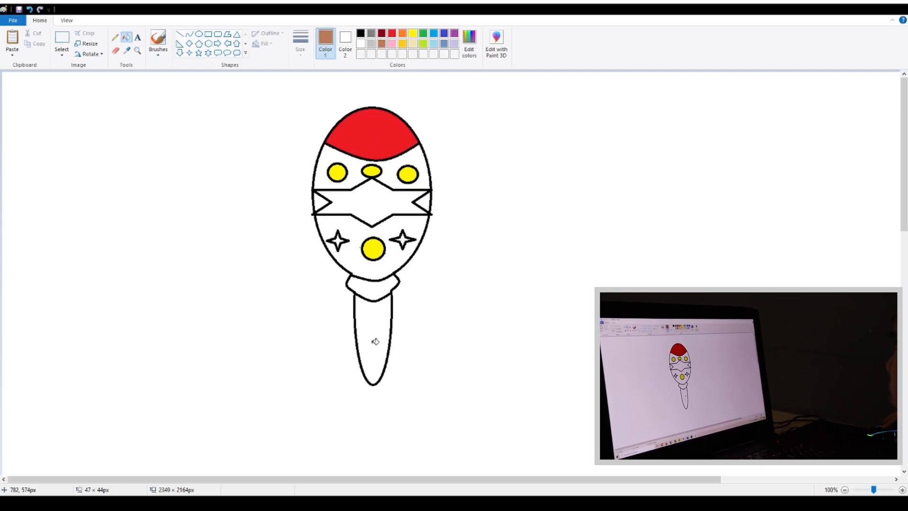
pyautogui.click(369, 341)
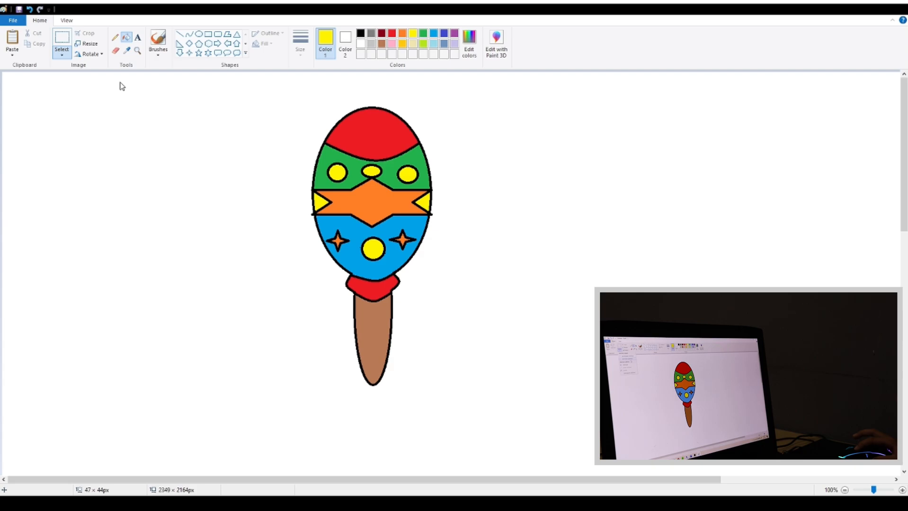
# Select and copy the coloured maraca to the right, then pick up the brush.
pyautogui.moveTo(289, 77); pyautogui.dragTo(428, 435)
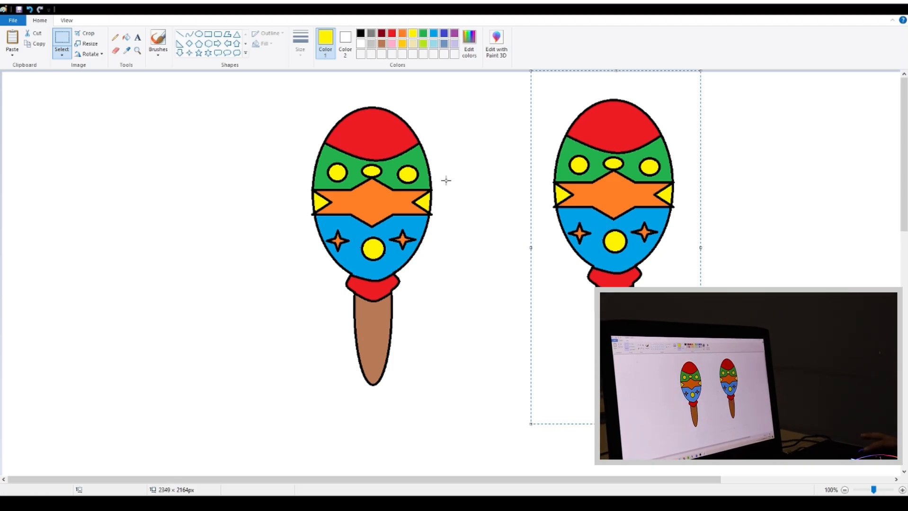
pyautogui.moveTo(164, 161)
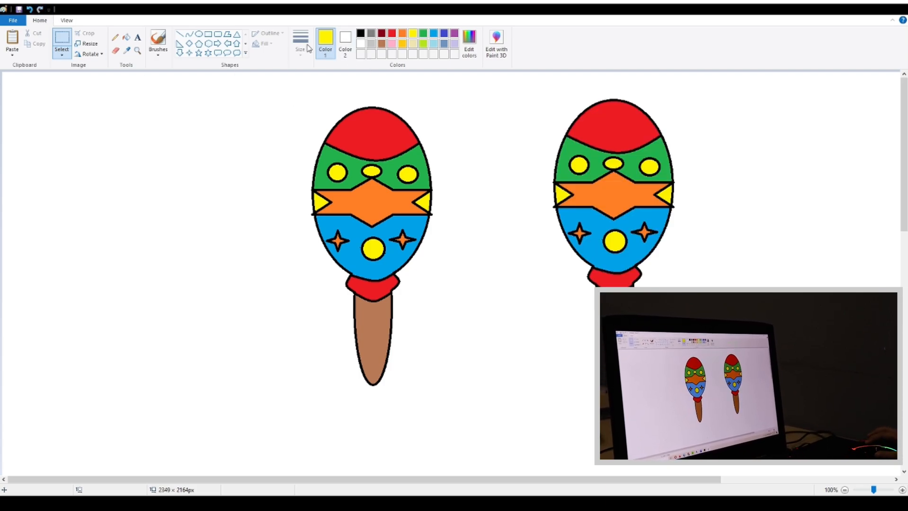
pyautogui.click(158, 39)
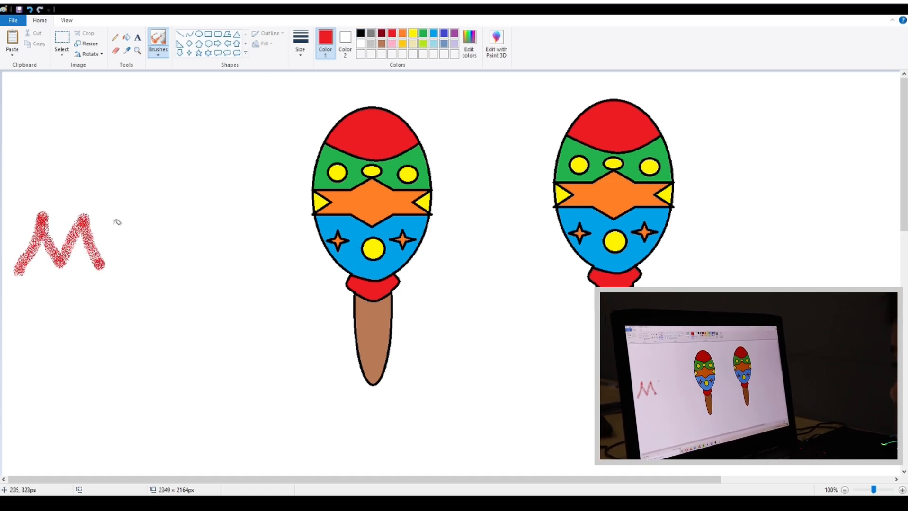
# Paint the red letters M and J to the left of the maracas.
pyautogui.moveTo(115, 220); pyautogui.dragTo(145, 232)
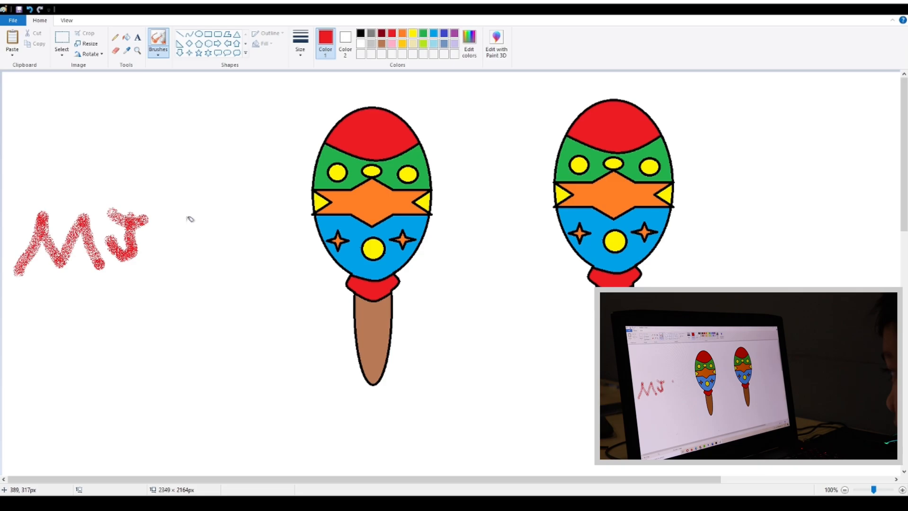
pyautogui.moveTo(148, 222); pyautogui.dragTo(162, 249)
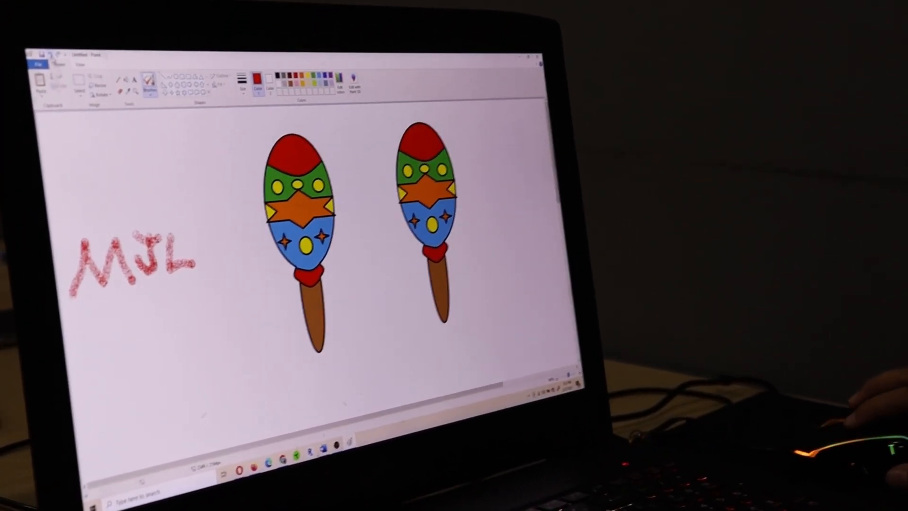
# Bring up the File options listing recent pictures.
pyautogui.click(39, 61)
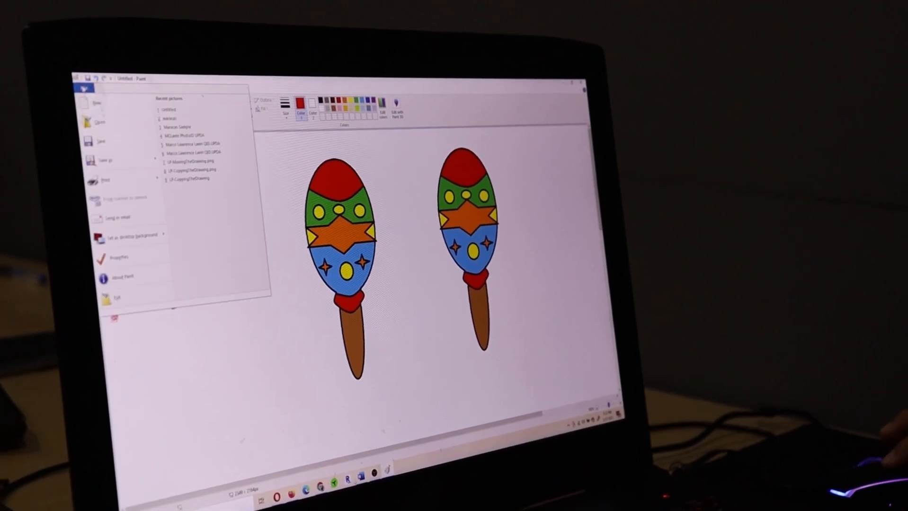